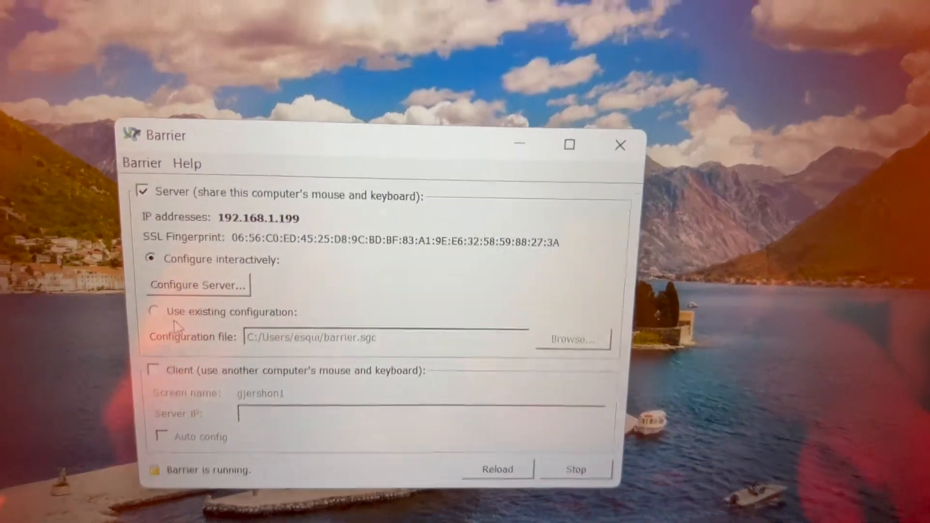
# - Open Configure Server and drop a new screen right of the gjershon1 screen
pyautogui.click(197, 286)
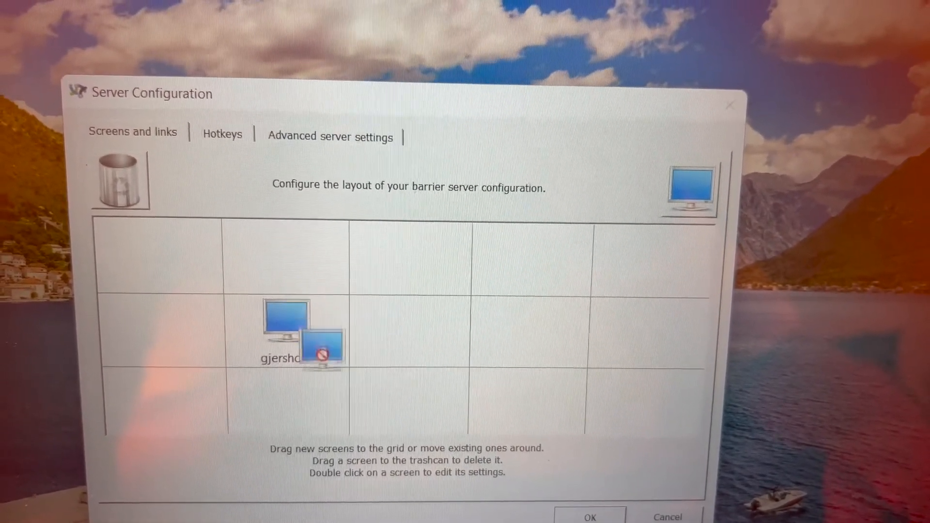
pyautogui.moveTo(323, 350); pyautogui.dragTo(397, 335)
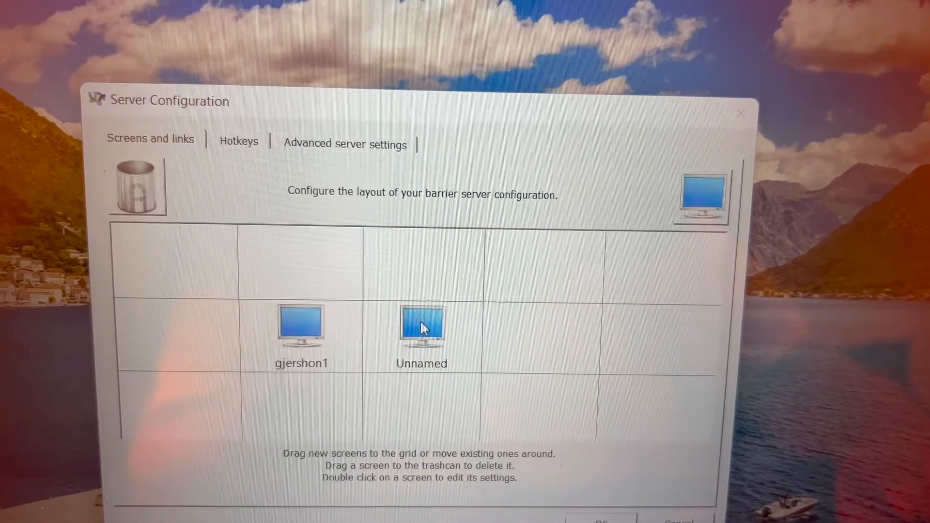
pyautogui.moveTo(421, 326)
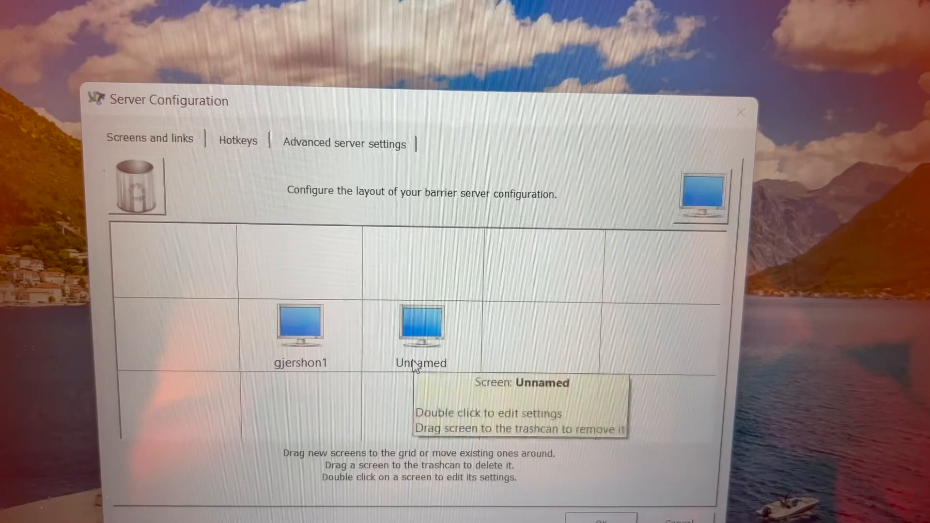
# - Name the unnamed screen 'amJershon1'
pyautogui.doubleClick(420, 326)
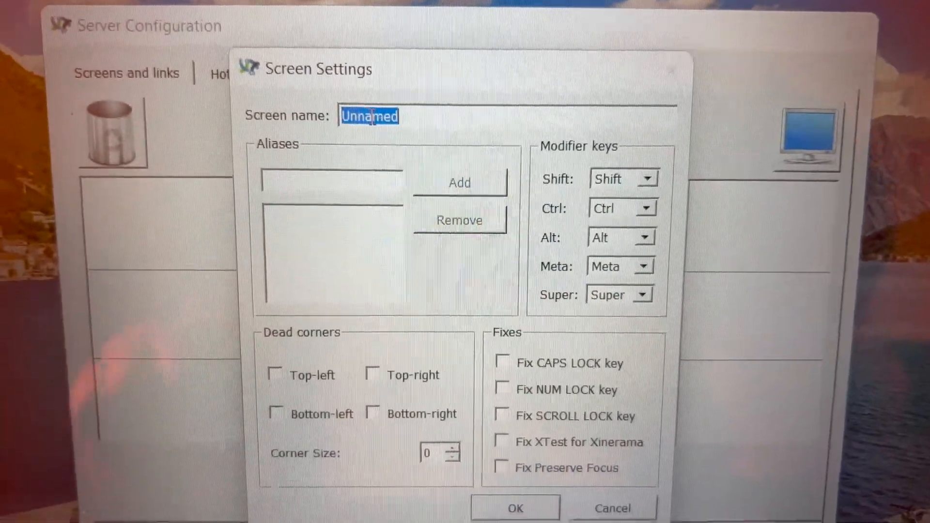
pyautogui.write('a')
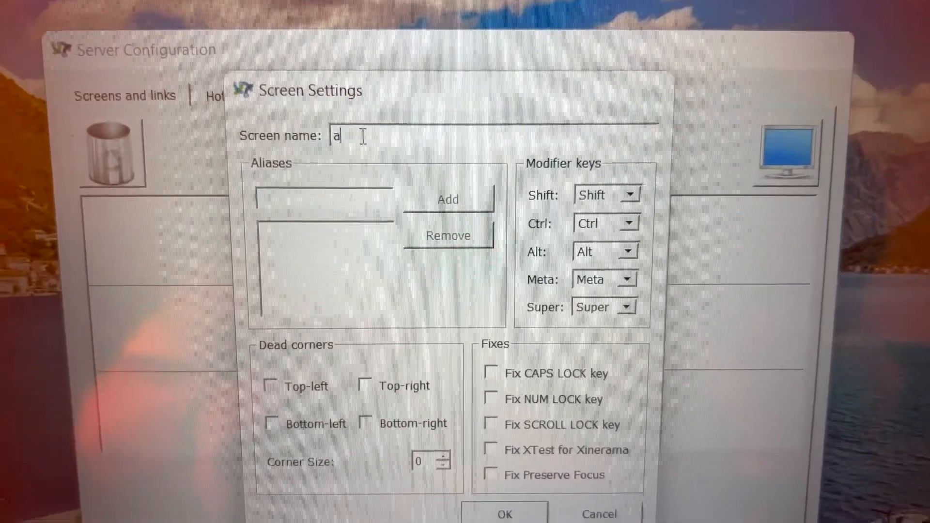
pyautogui.write('mJer')
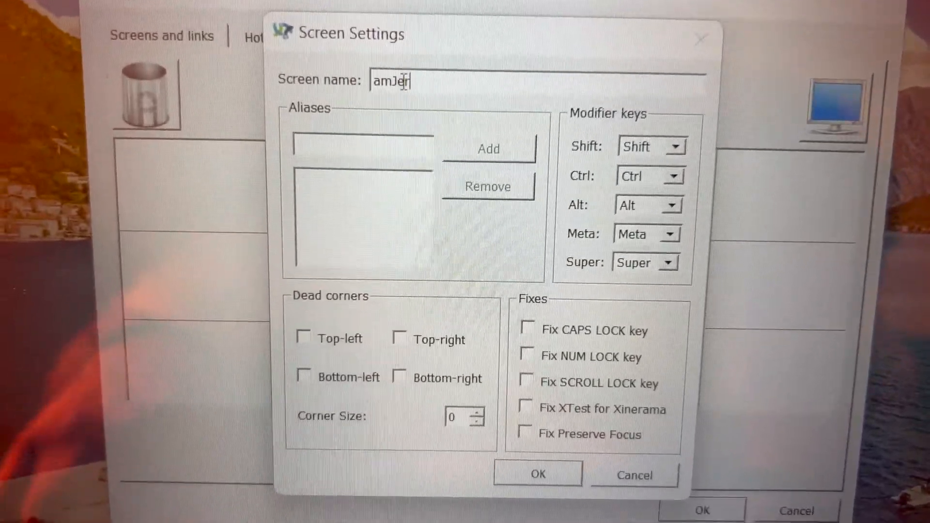
pyautogui.write('shon1')
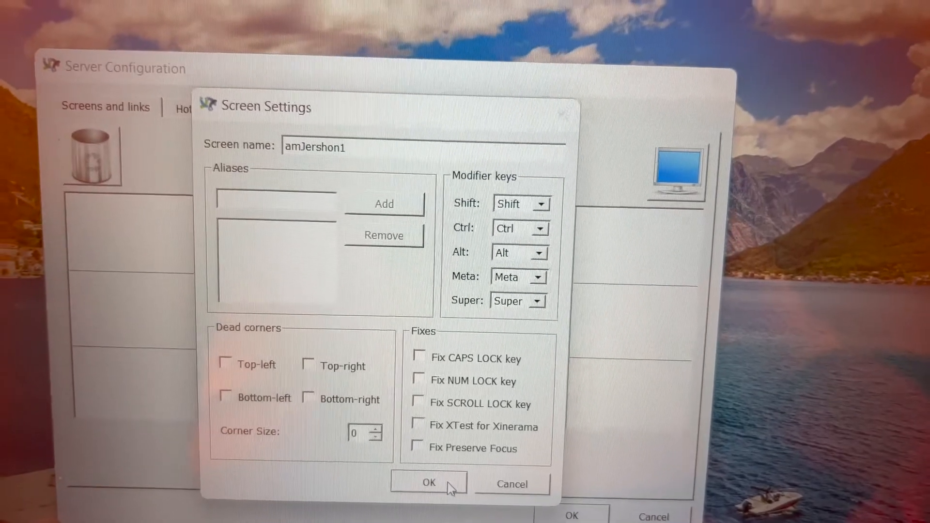
pyautogui.click(428, 482)
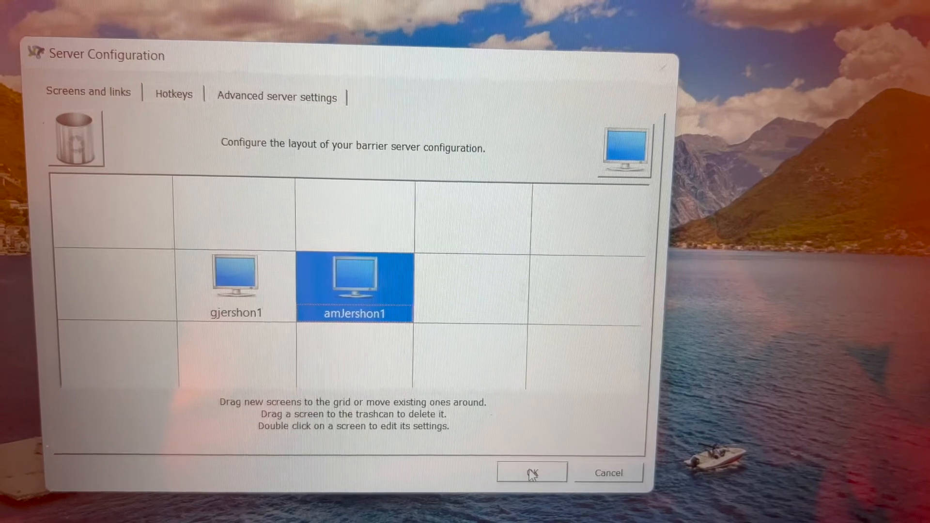
# - Save the server layout and confirm the Mac client's amJershon1 screen name
pyautogui.click(530, 473)
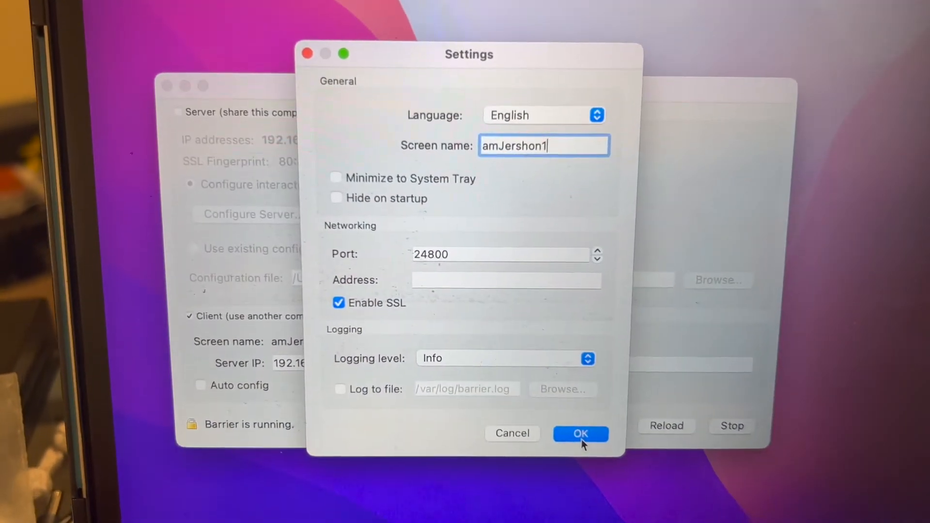
pyautogui.click(580, 434)
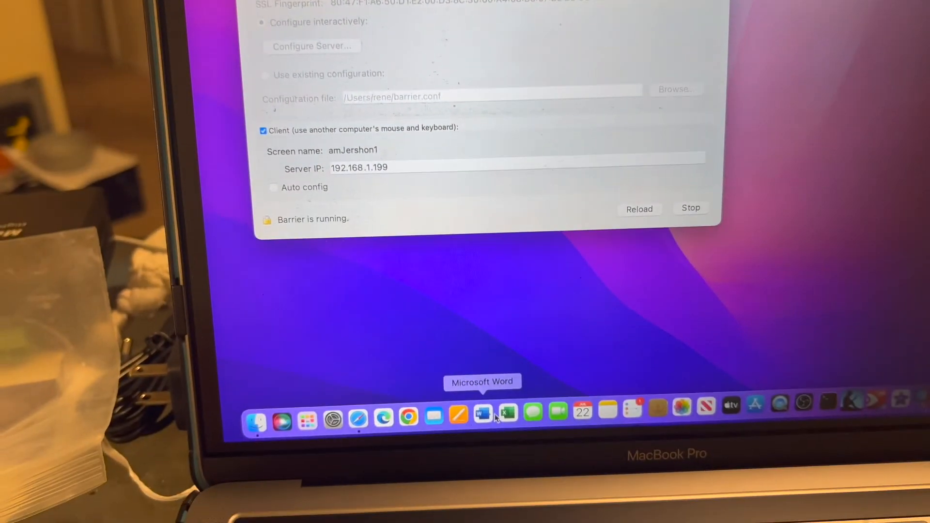
pyautogui.moveTo(341, 433)
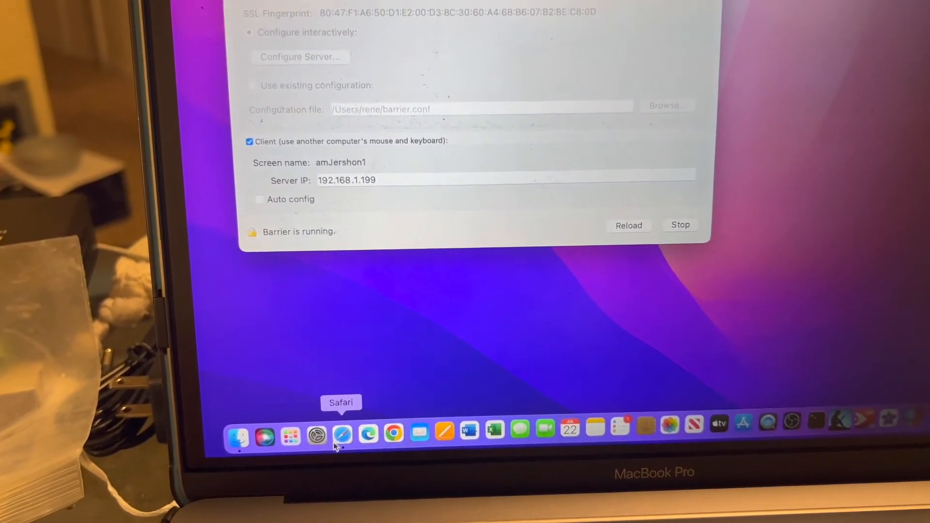
# - Launch Safari on the Mac and enter 'google.com' in the address bar
pyautogui.click(342, 435)
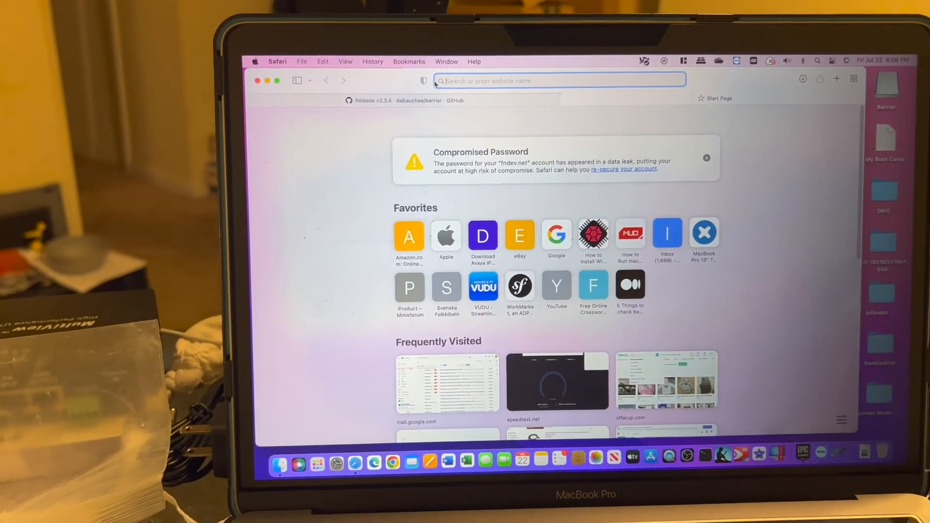
pyautogui.write('google.com')
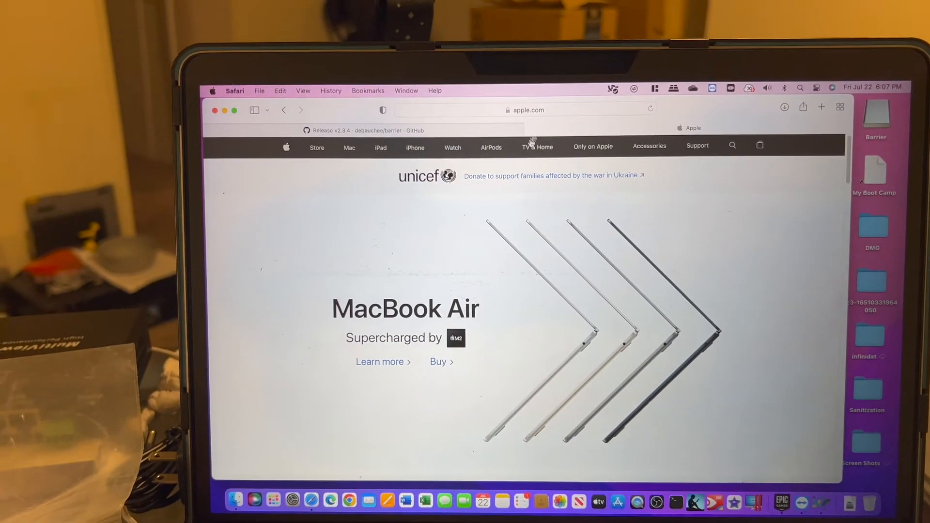
# - Move control to the Windows PC showing Barrier's v2.3.4 release page
pyautogui.click(525, 109)
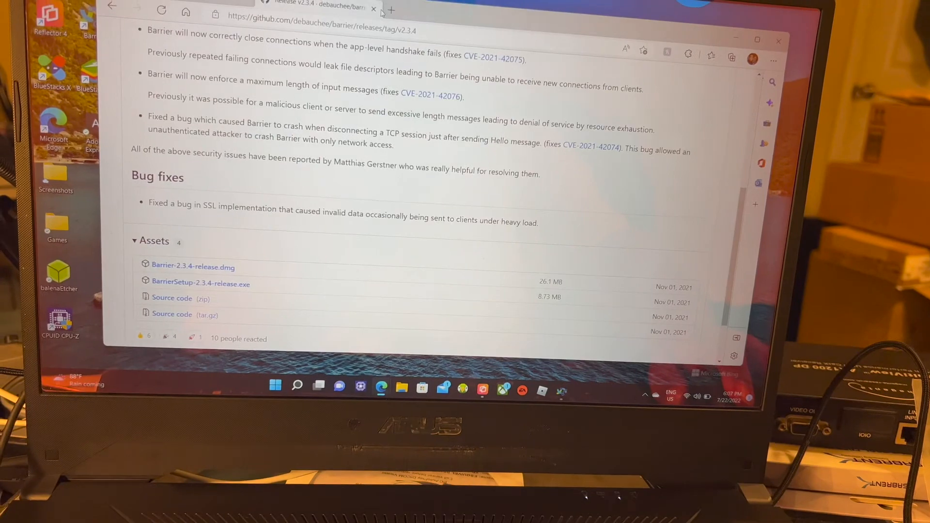
pyautogui.click(389, 10)
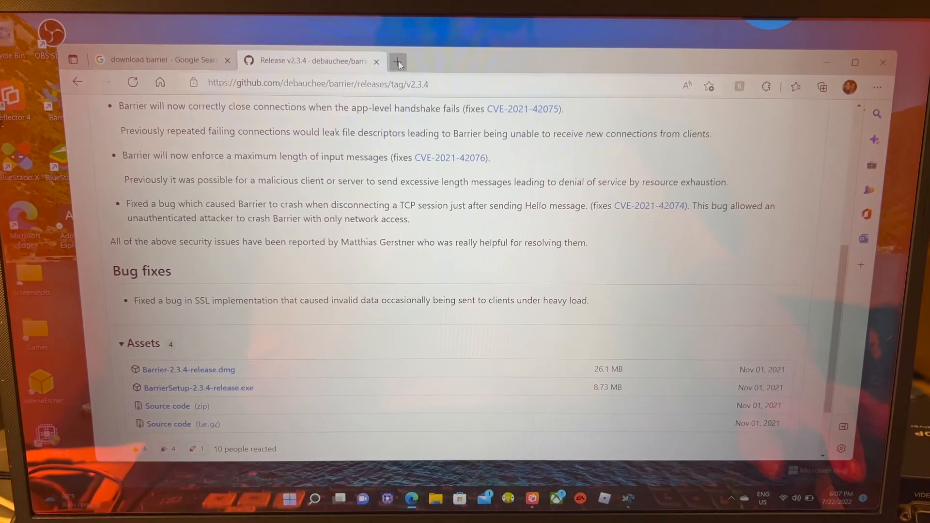
pyautogui.click(397, 61)
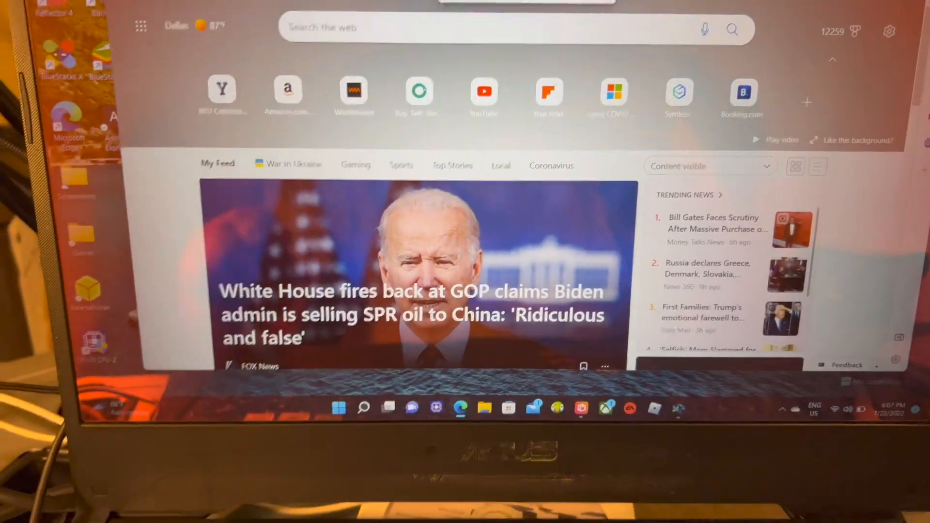
pyautogui.write('https://www.apple.com')
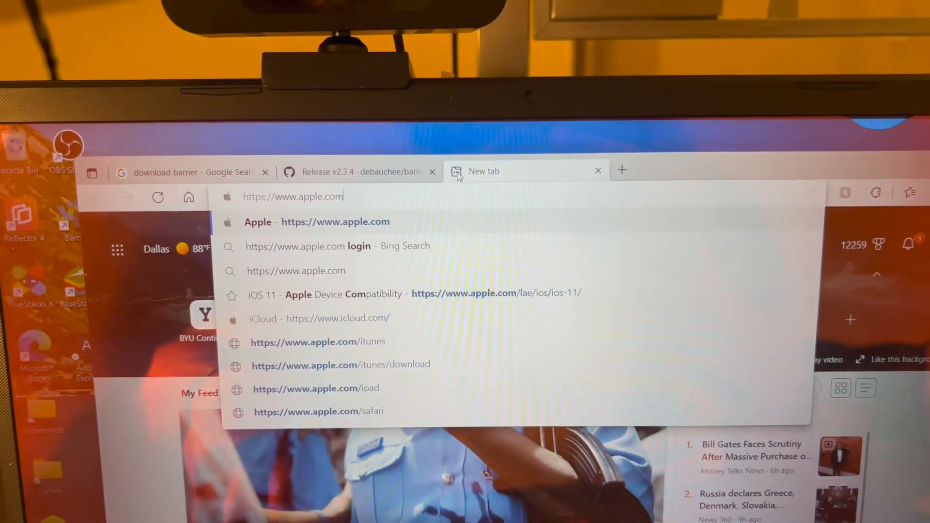